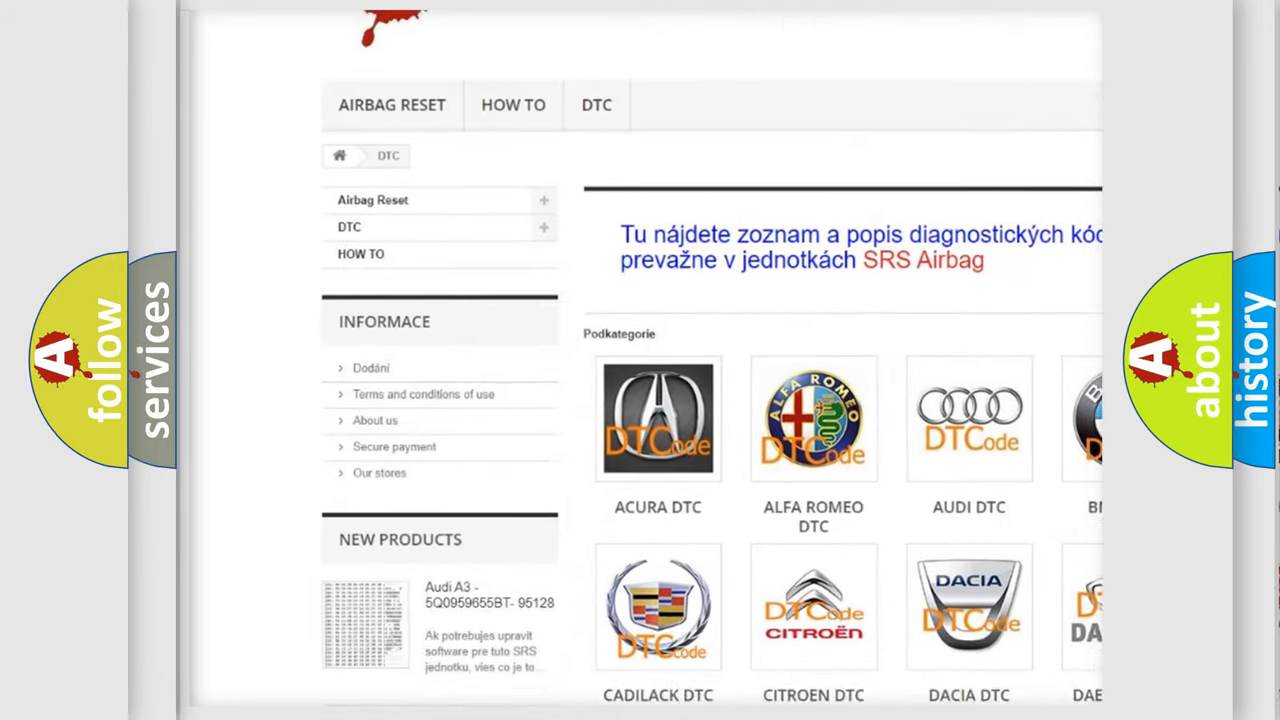
pyautogui.scroll(-3)
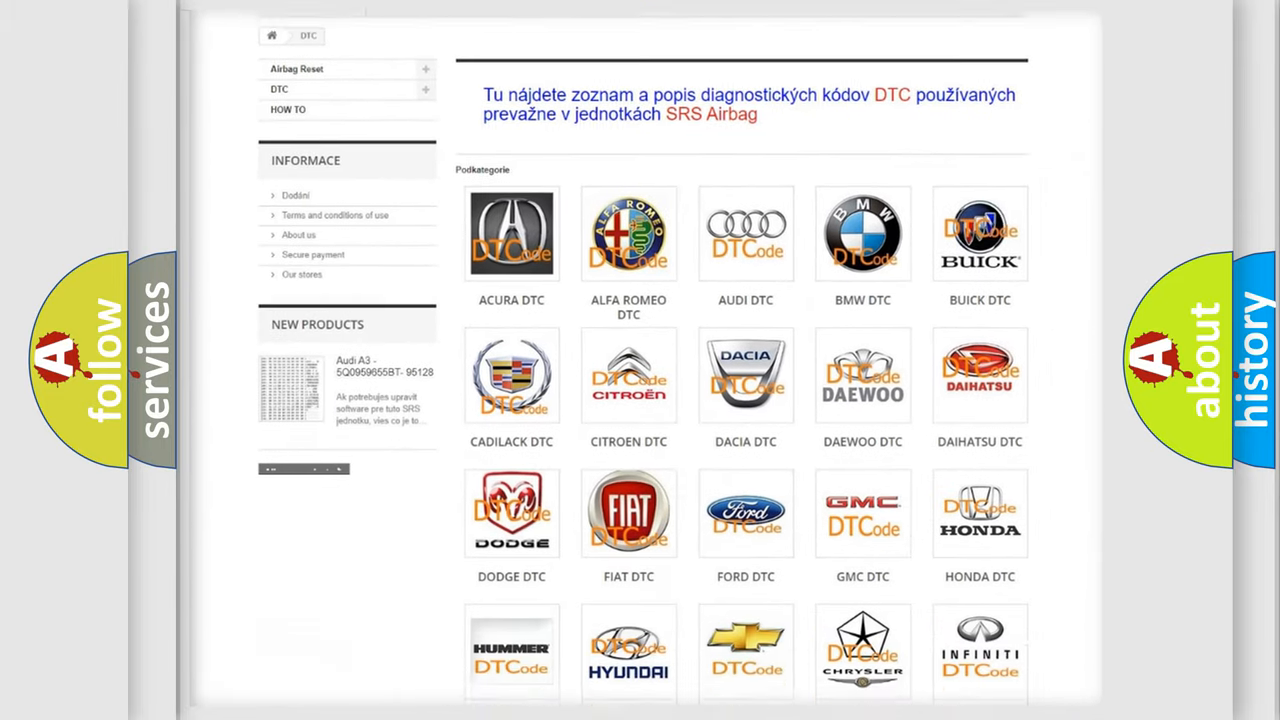
pyautogui.scroll(-3)
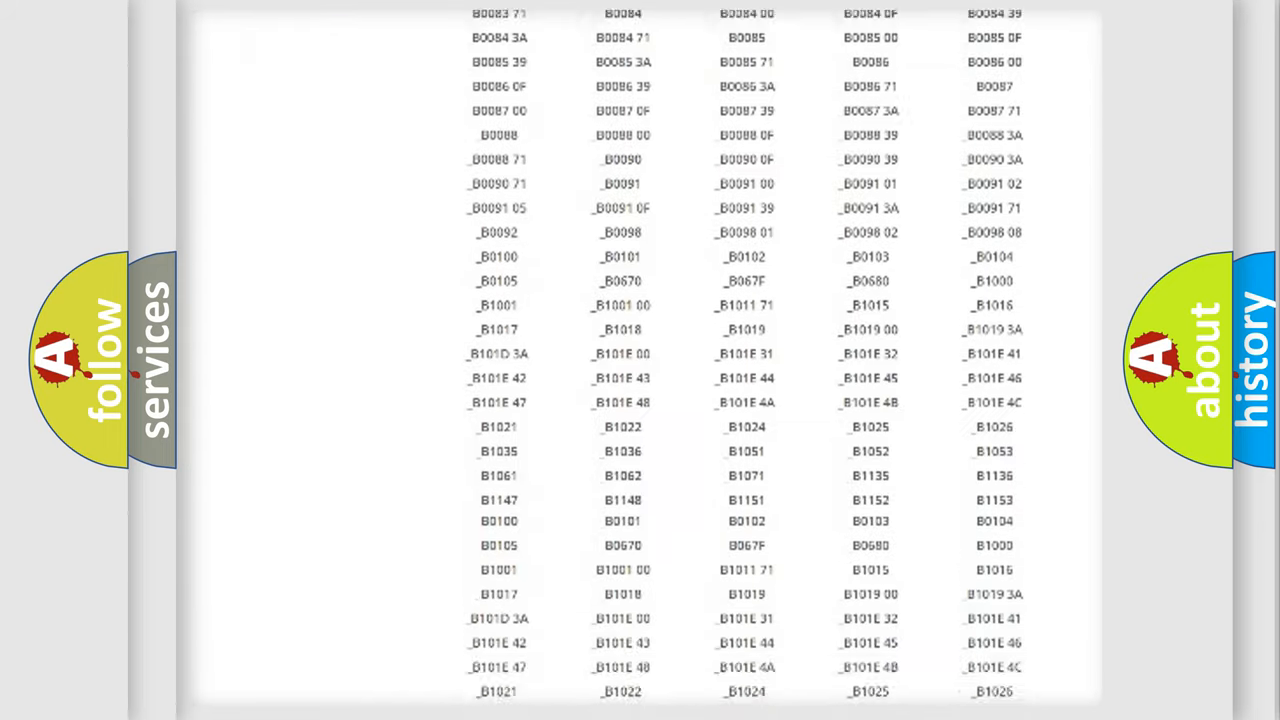
pyautogui.scroll(-3)
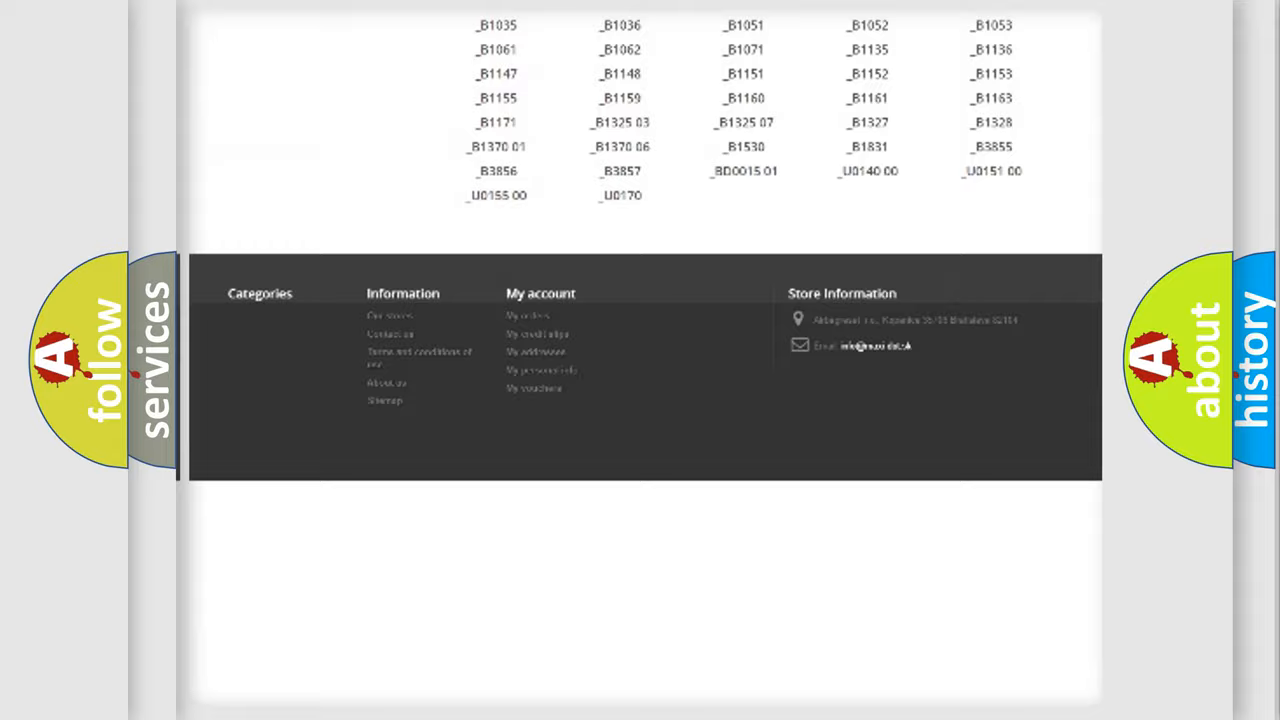